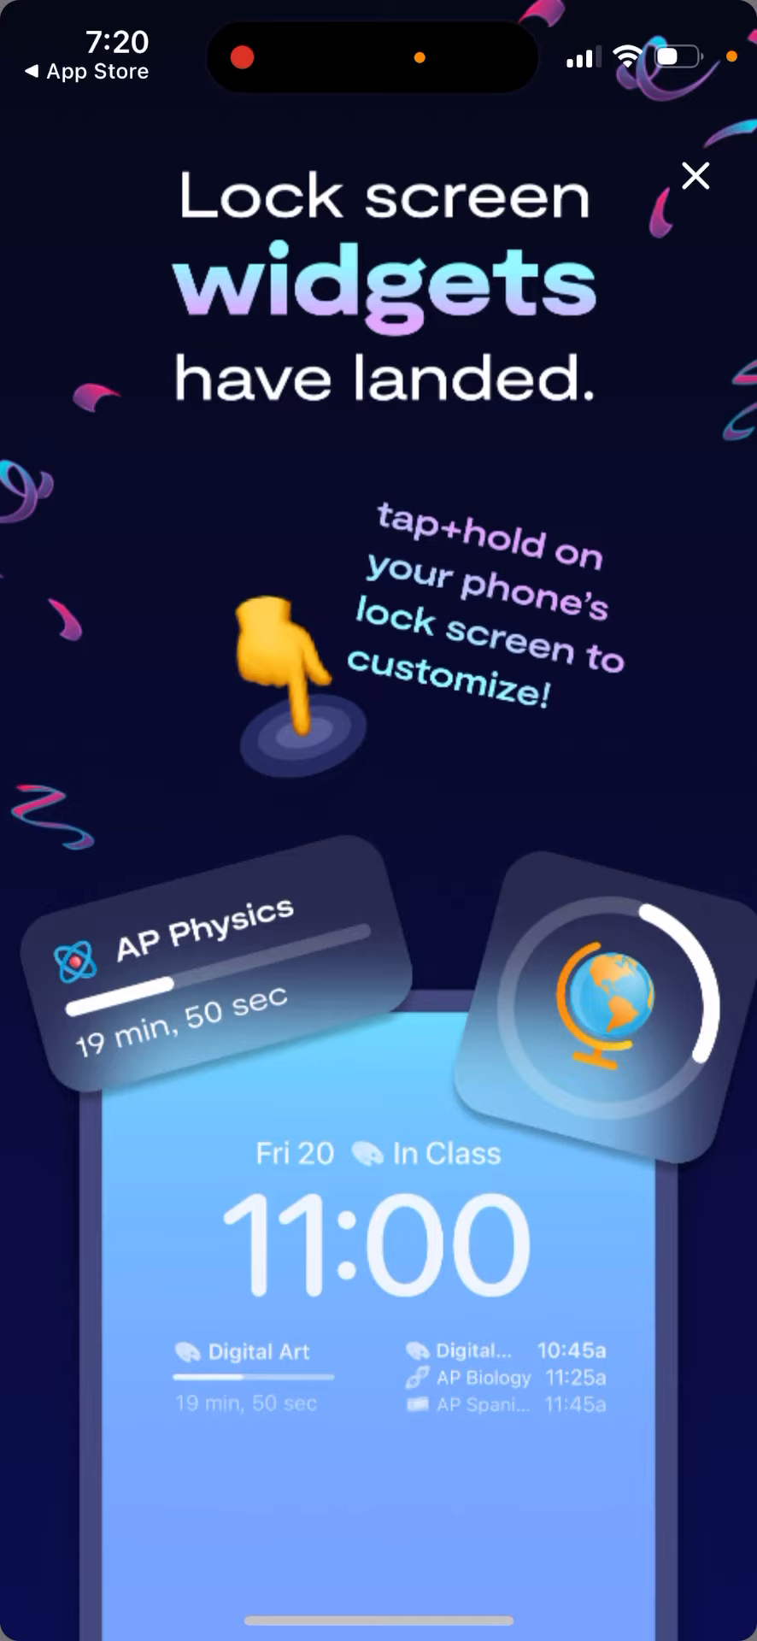
- Dismiss Saturn's 'Lock screen widgets have landed' announcement to reach the home screen
left_click(696, 176)
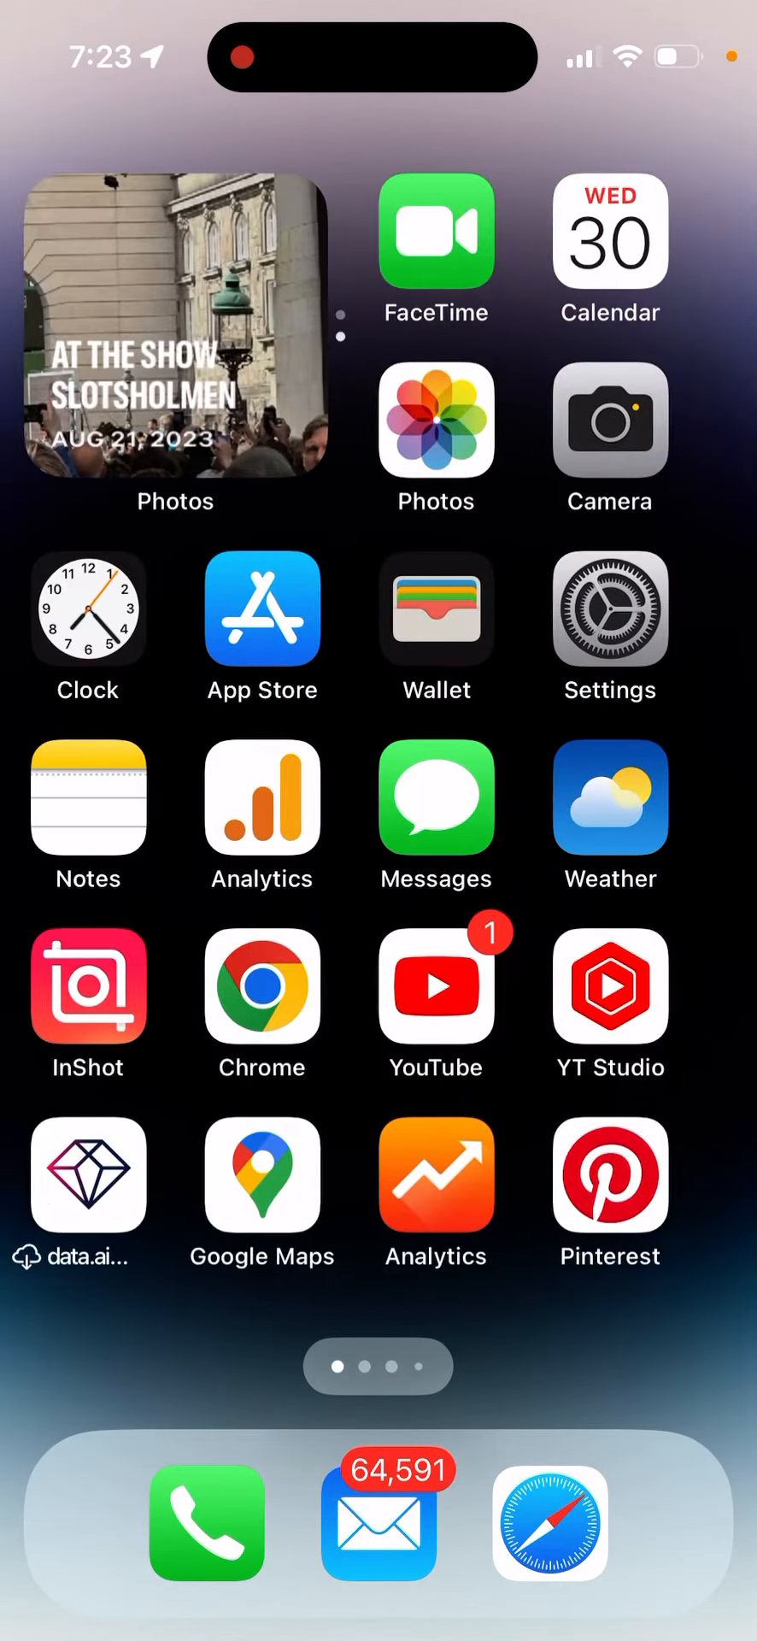
- Open Wallpaper settings and start customizing the current lock screen's widgets
left_click(609, 612)
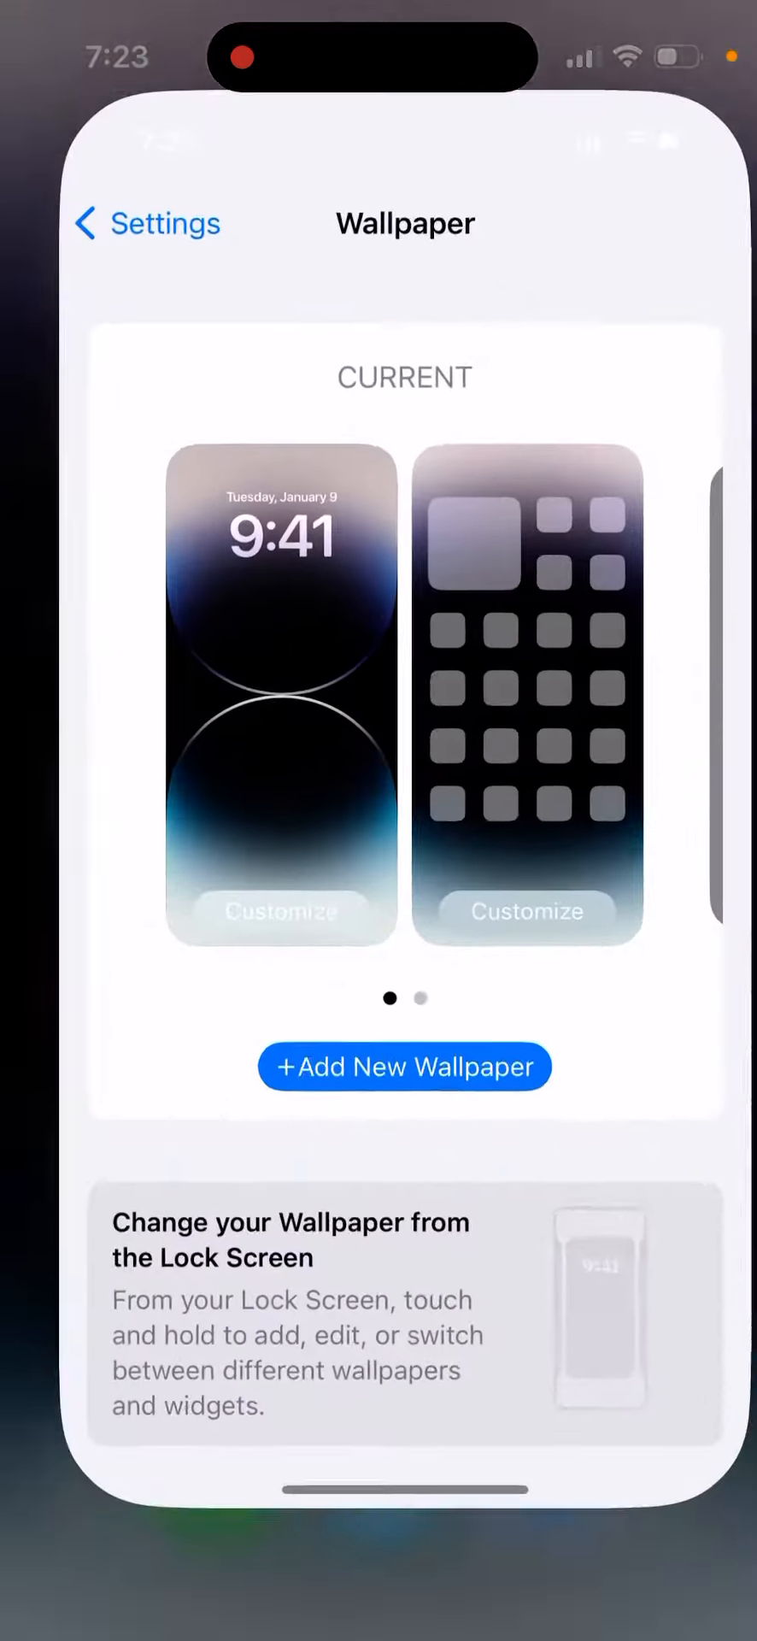
left_click(147, 223)
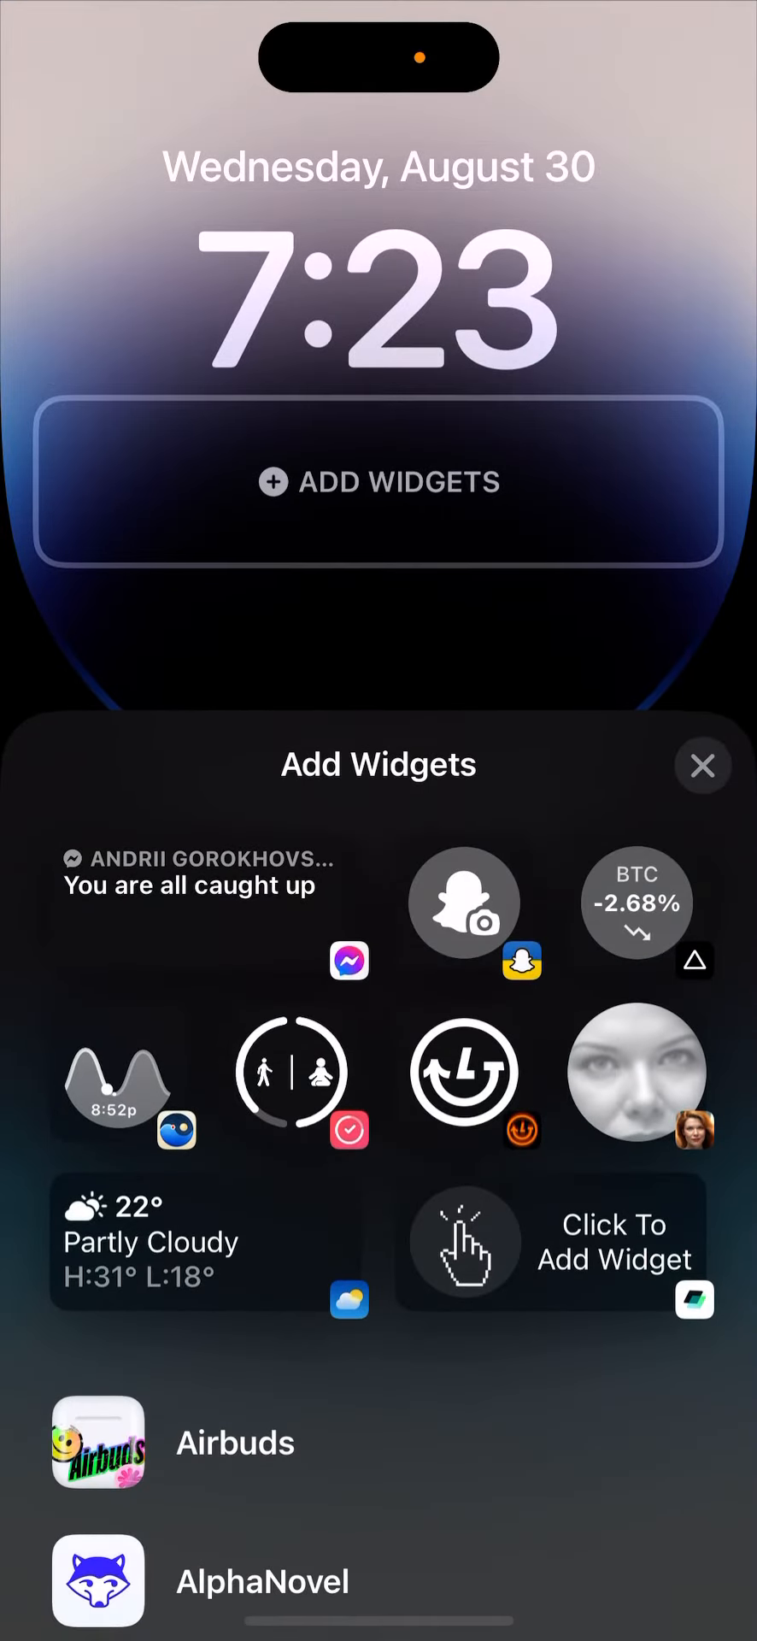
- Scroll the Add Widgets gallery down to Saturn's Class Progress widgets
scroll("down", 3)
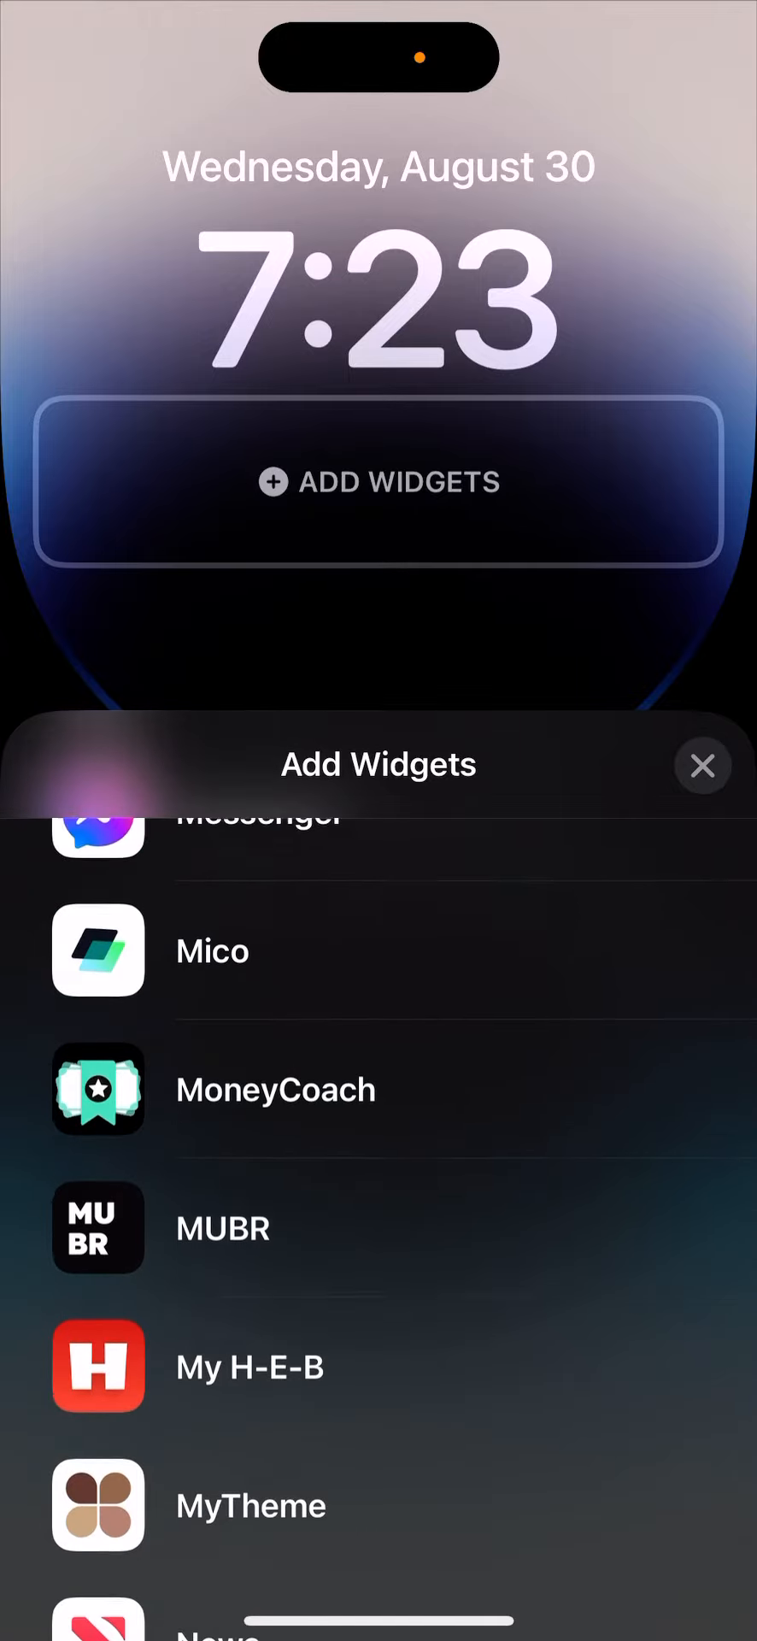
scroll("down", 3)
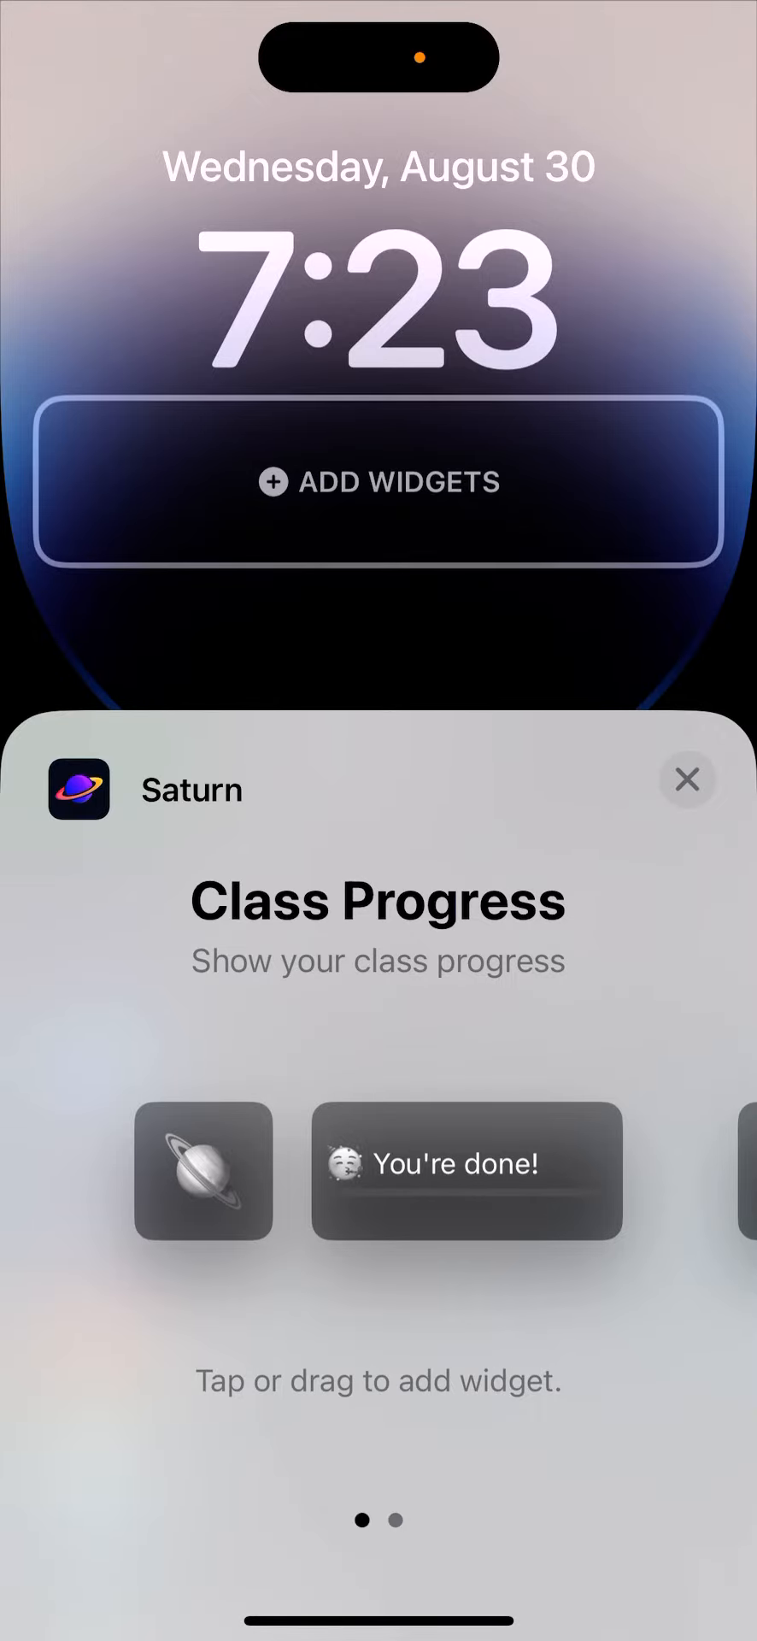
- Add Saturn's 'No school today!' Upcoming Classes widget and the planet Class Progress widget
scroll("left", 3)
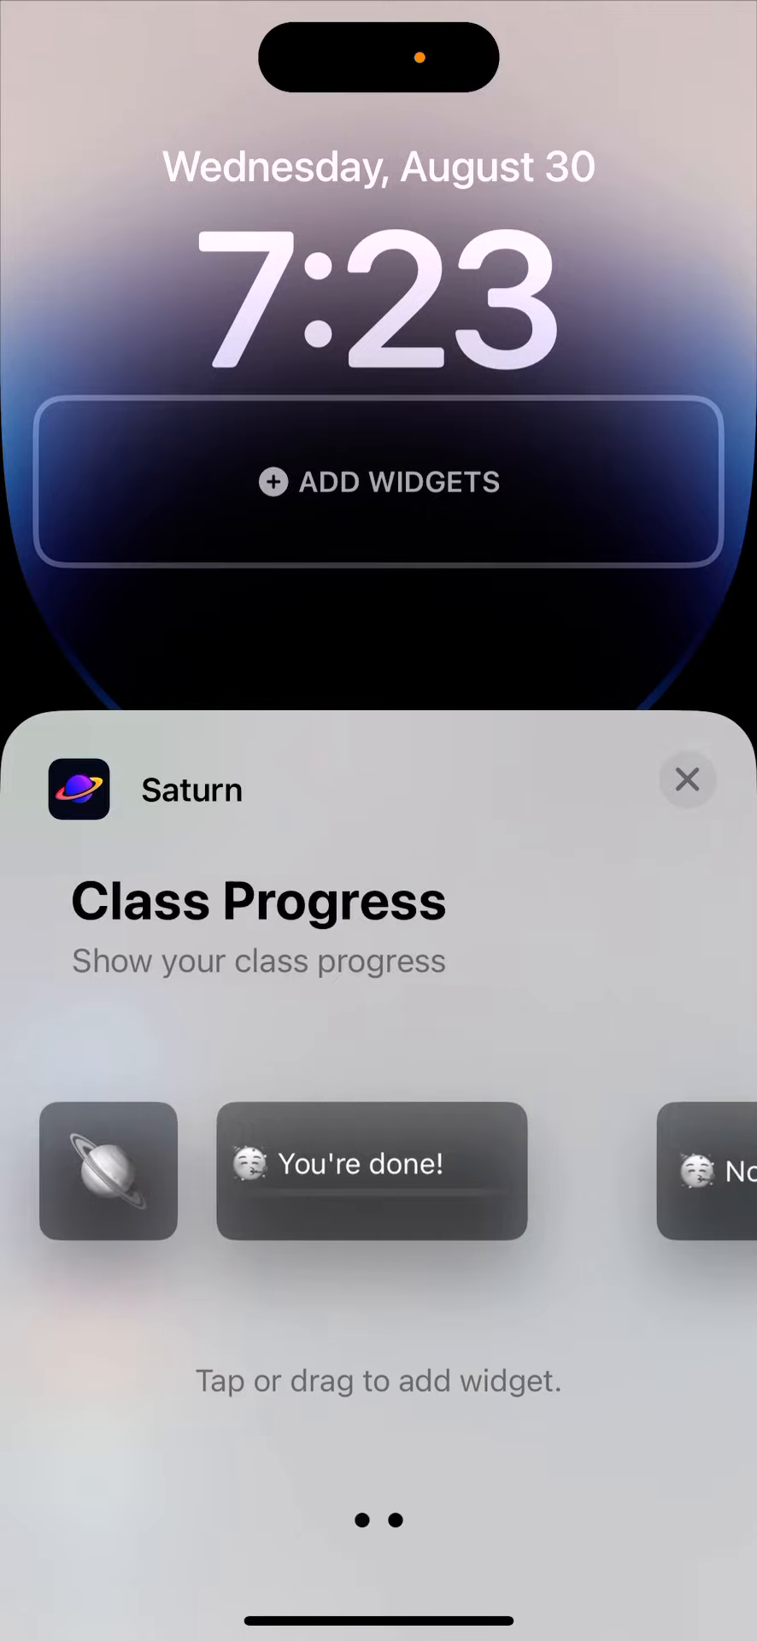
scroll("left", 3)
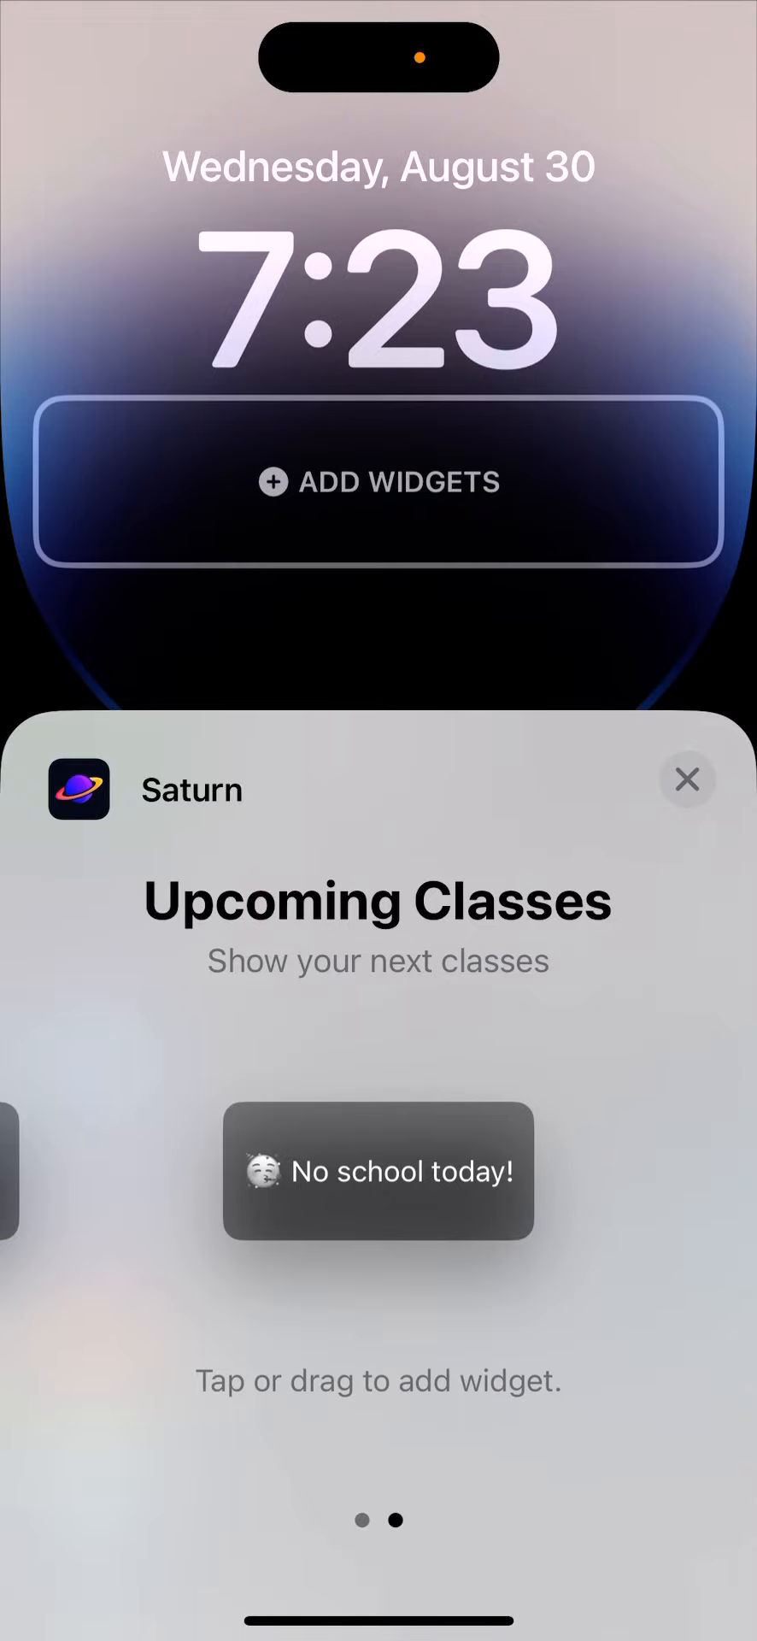
left_click(377, 1170)
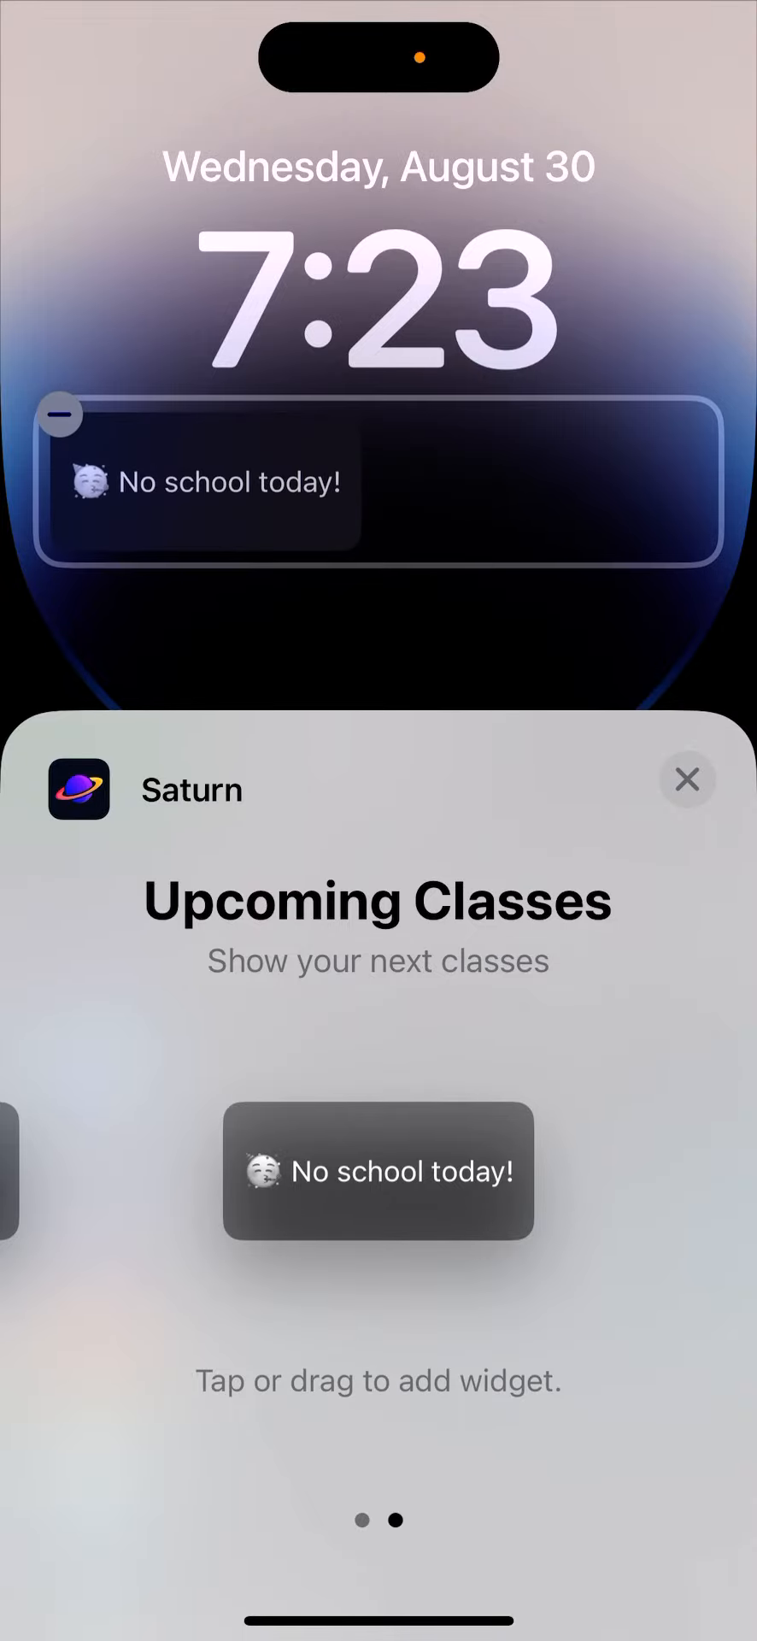
scroll("left", 3)
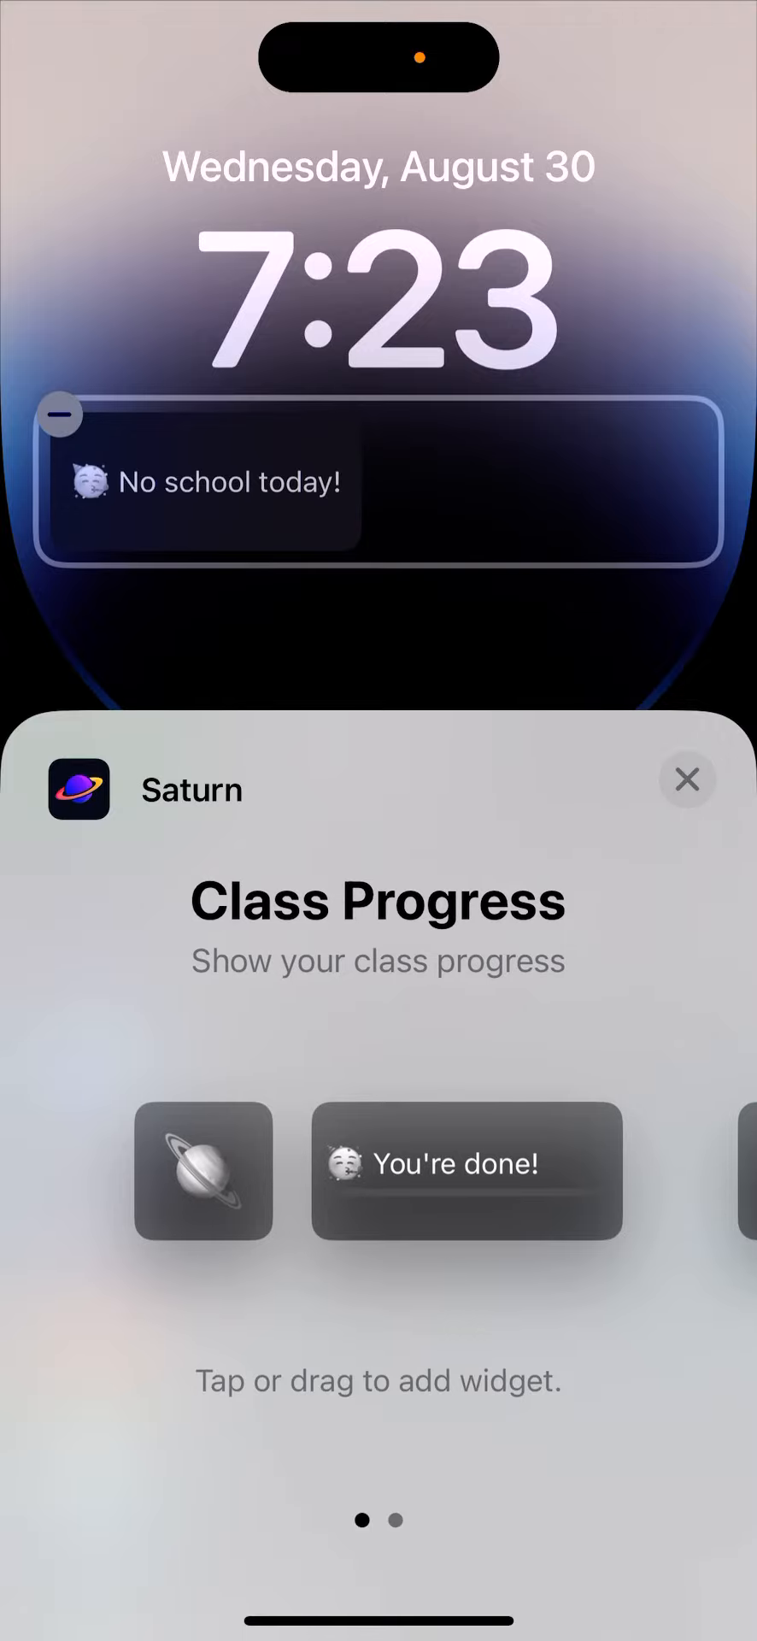
left_click(204, 1171)
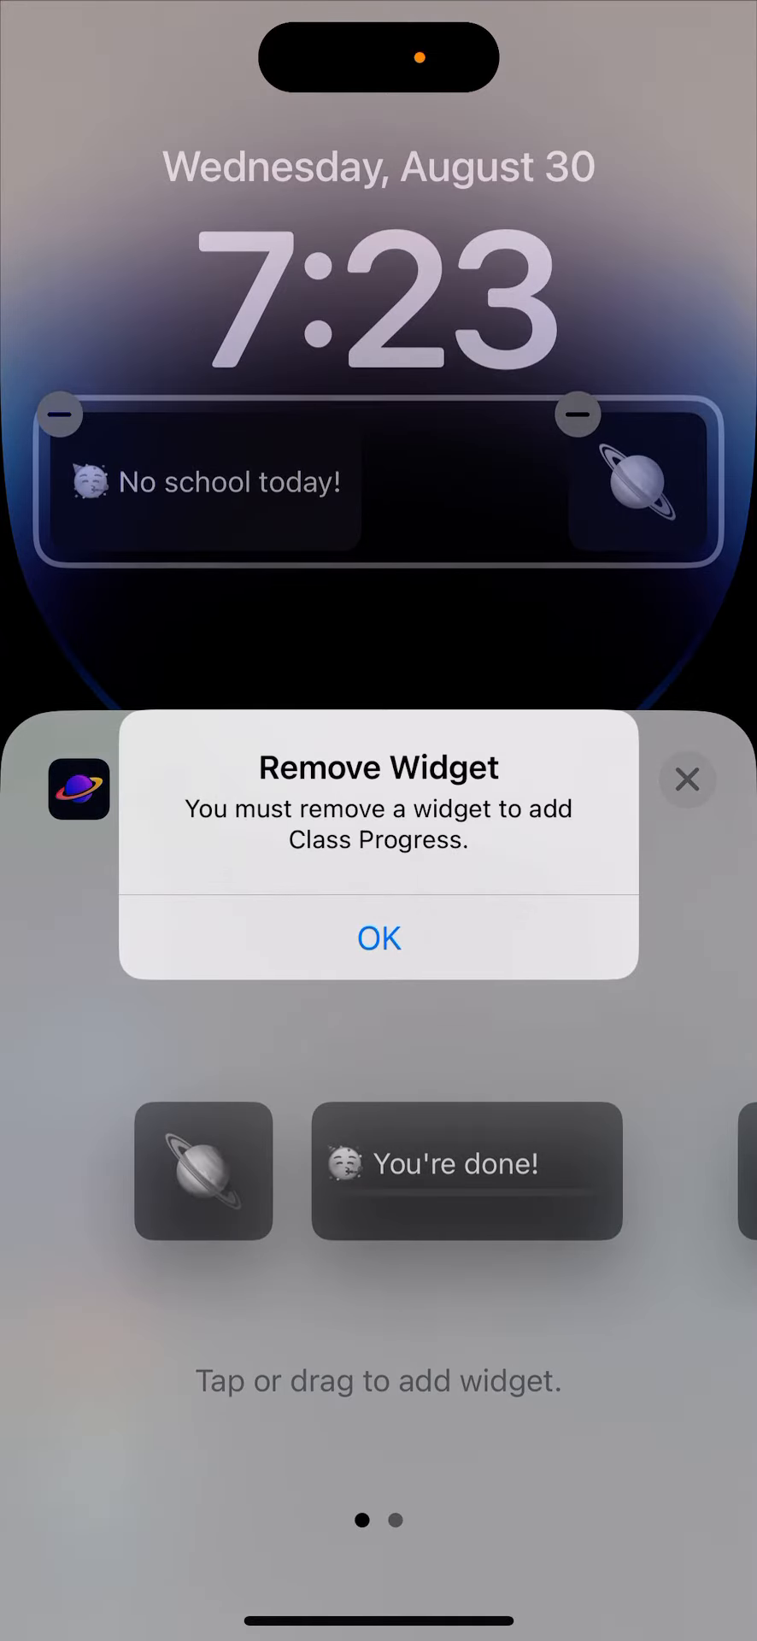
- Dismiss the widget-limit alert, close the widget panel, and save the lock screen
left_click(378, 937)
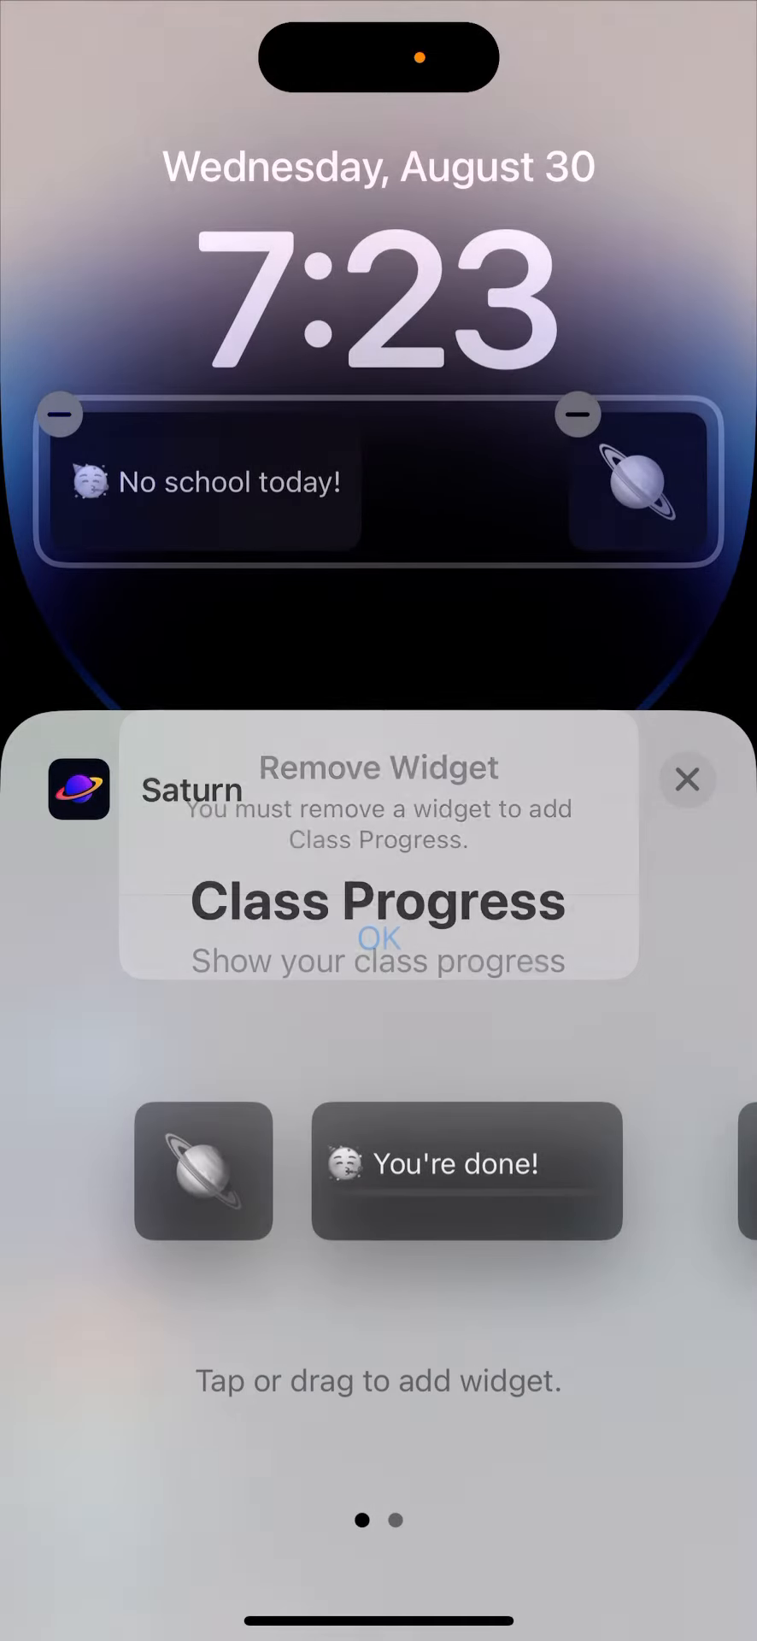
left_click(377, 936)
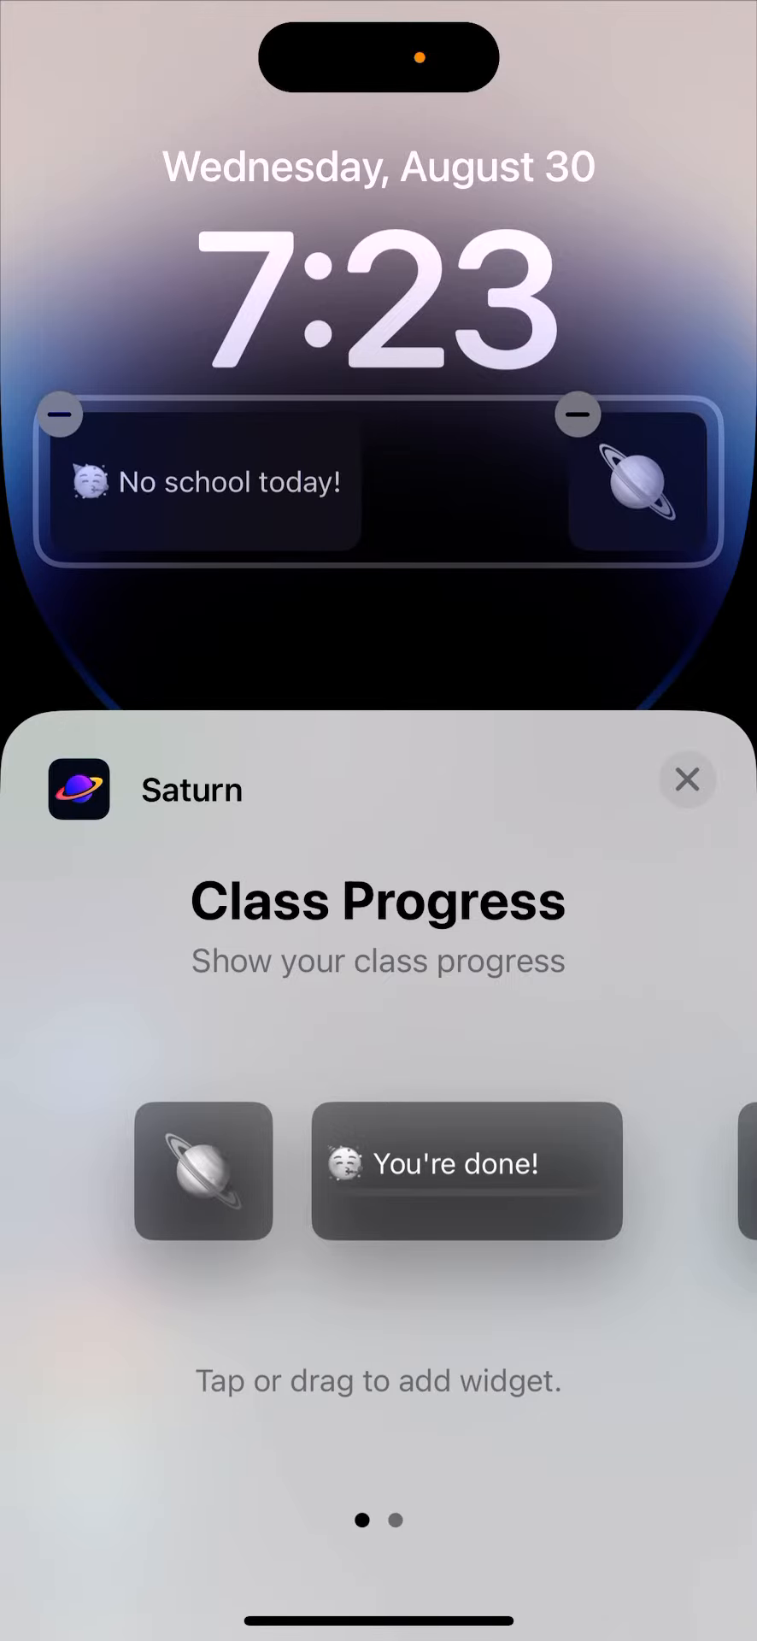
left_click(686, 778)
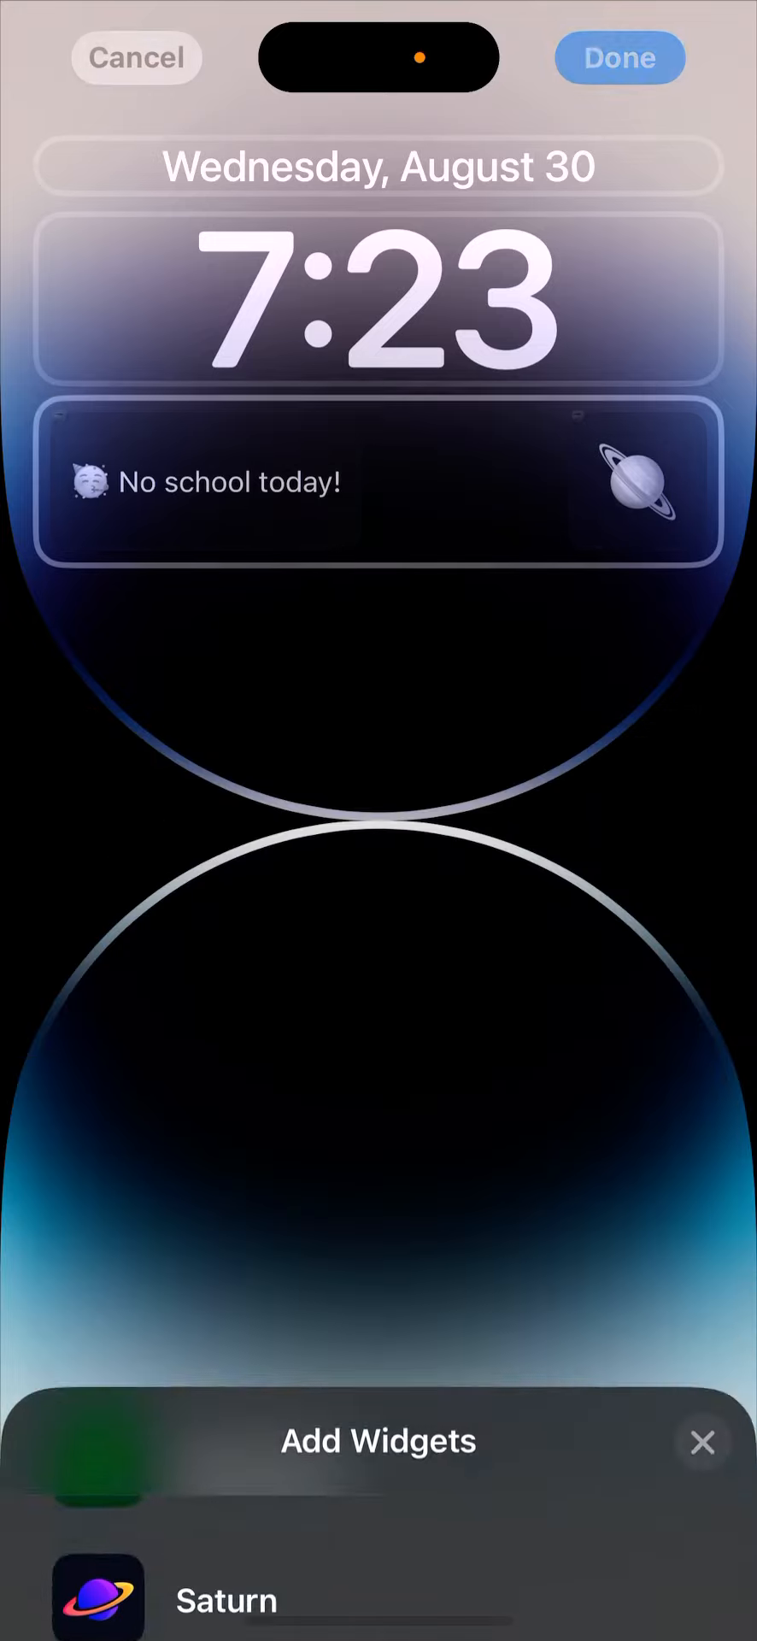
left_click(702, 1441)
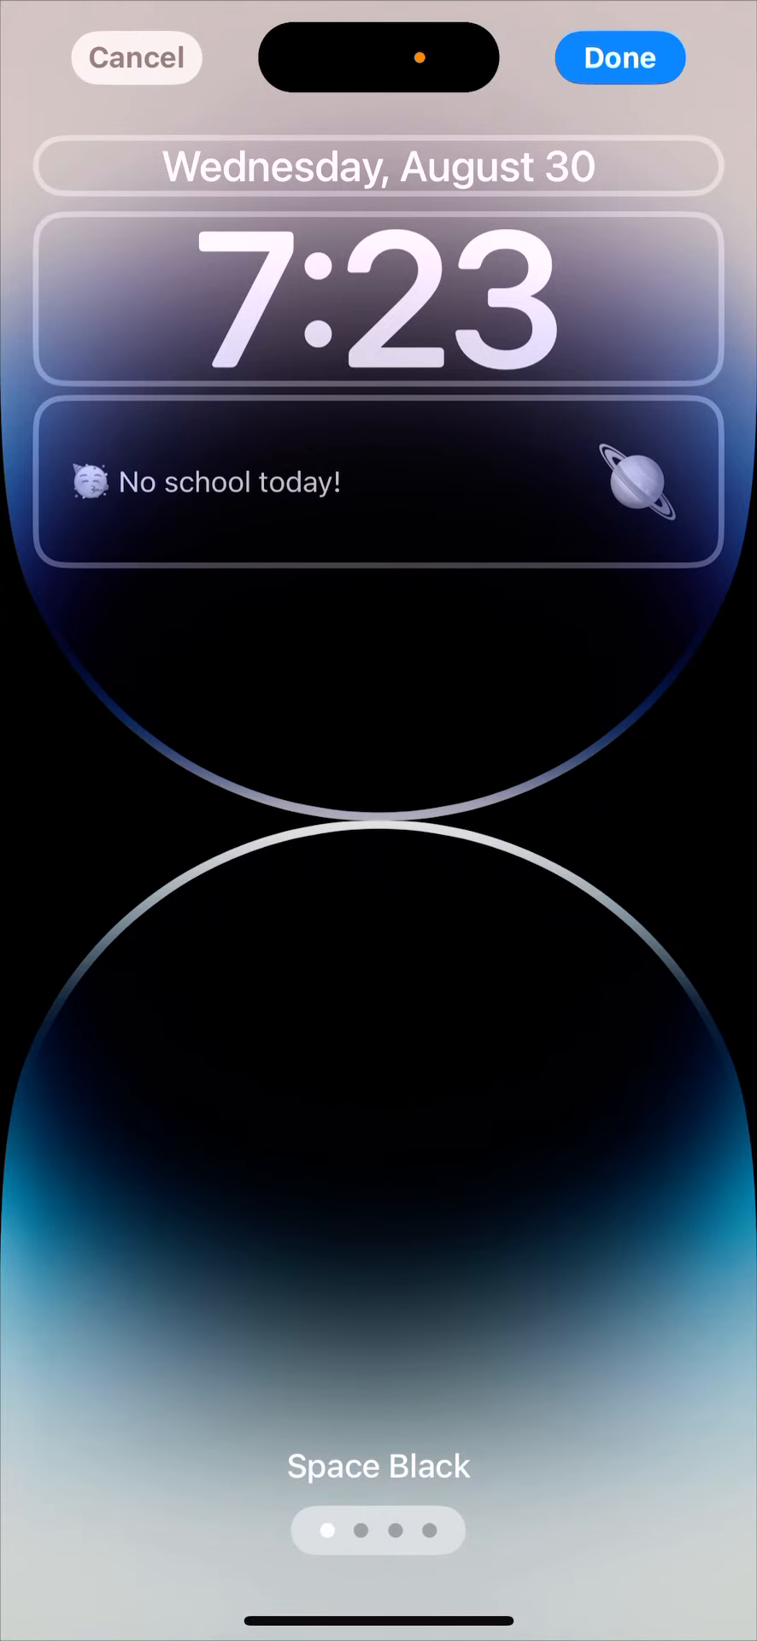
left_click(619, 57)
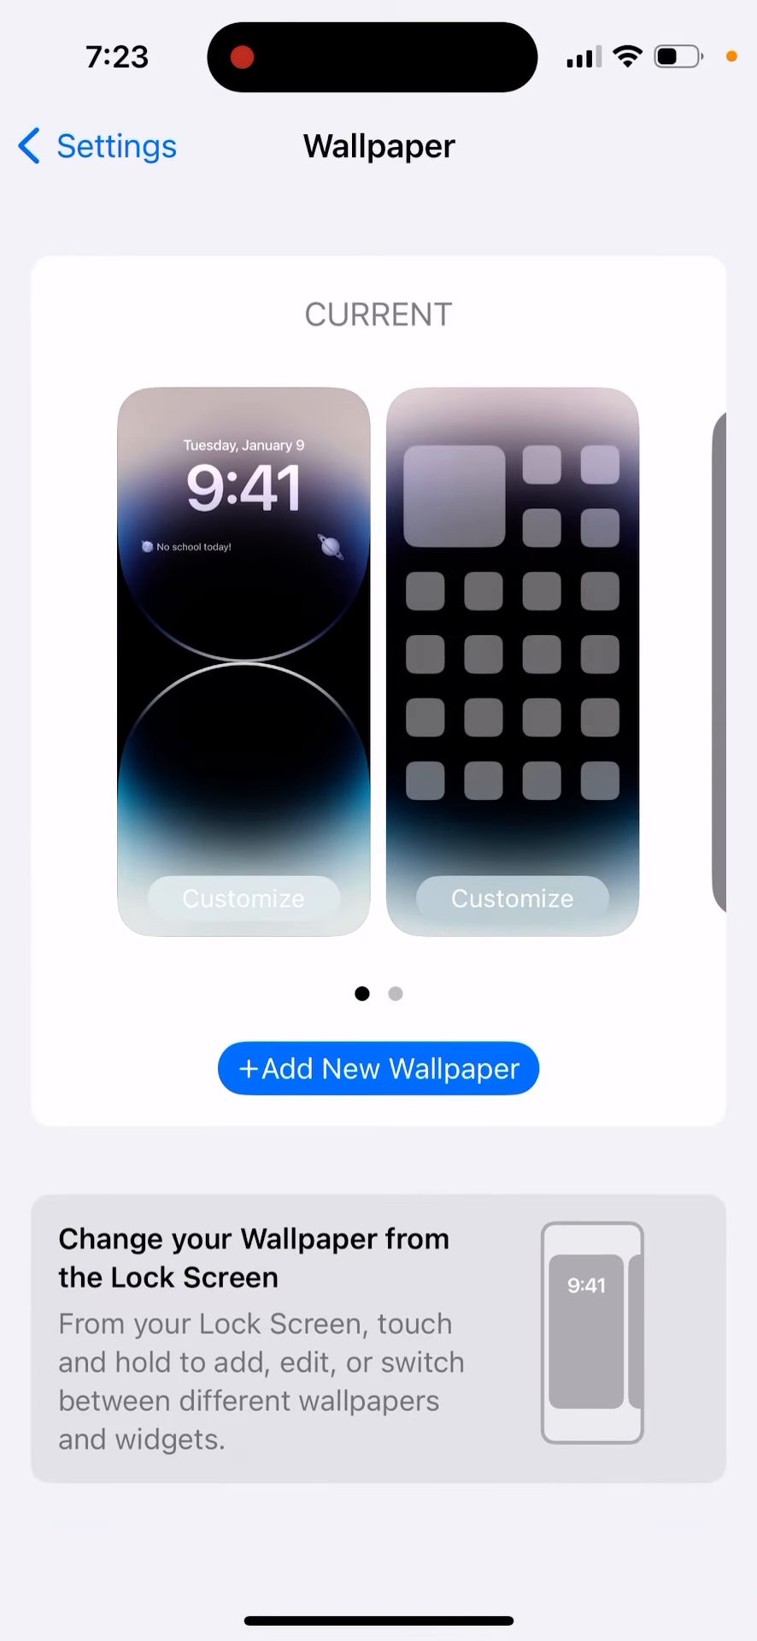